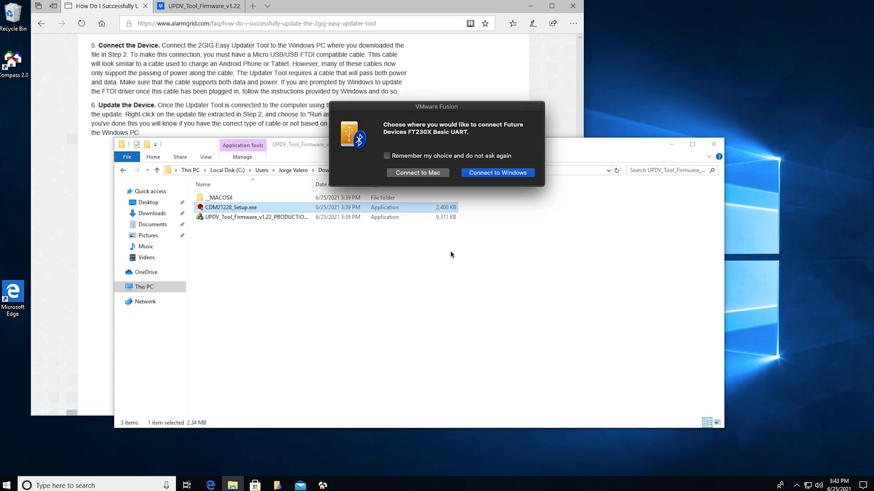
pyautogui.moveTo(454, 154)
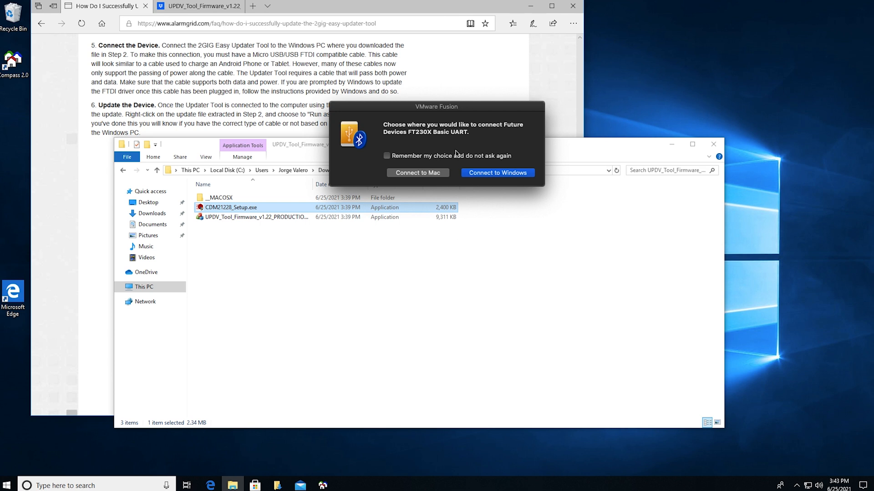
pyautogui.moveTo(481, 136)
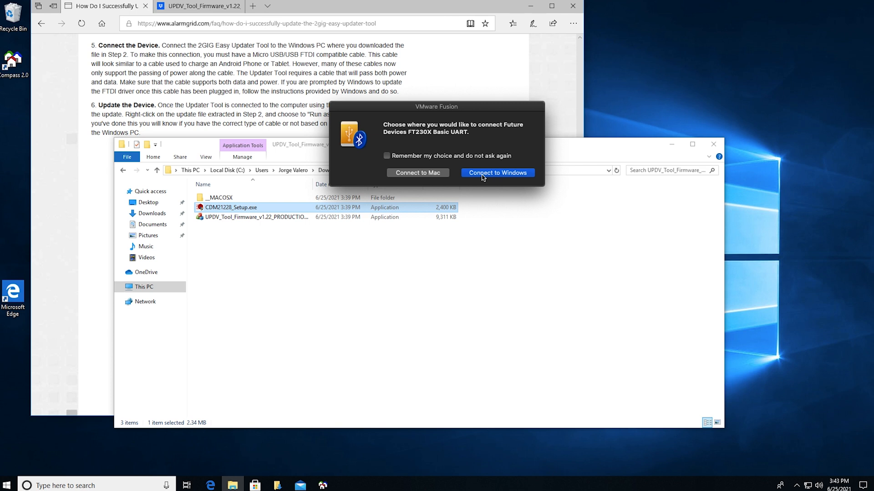
# Step: Route the FT230X Basic UART USB device to the Windows virtual machine
pyautogui.click(497, 172)
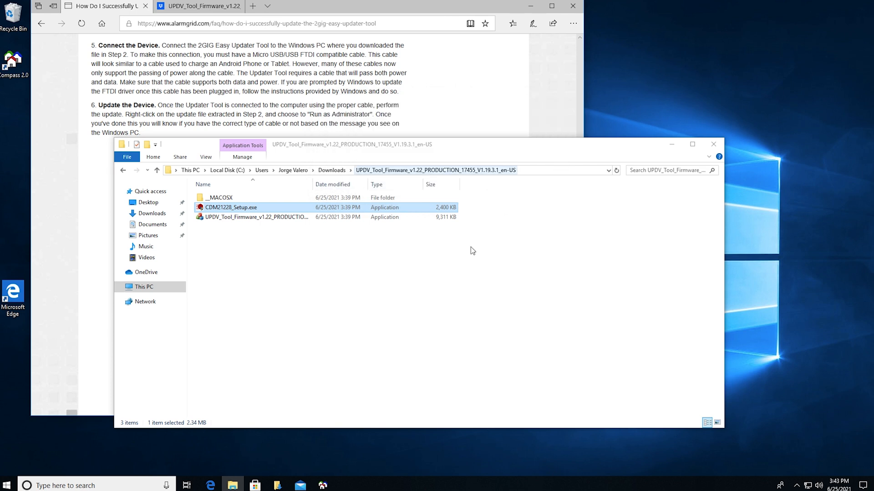
pyautogui.moveTo(296, 261)
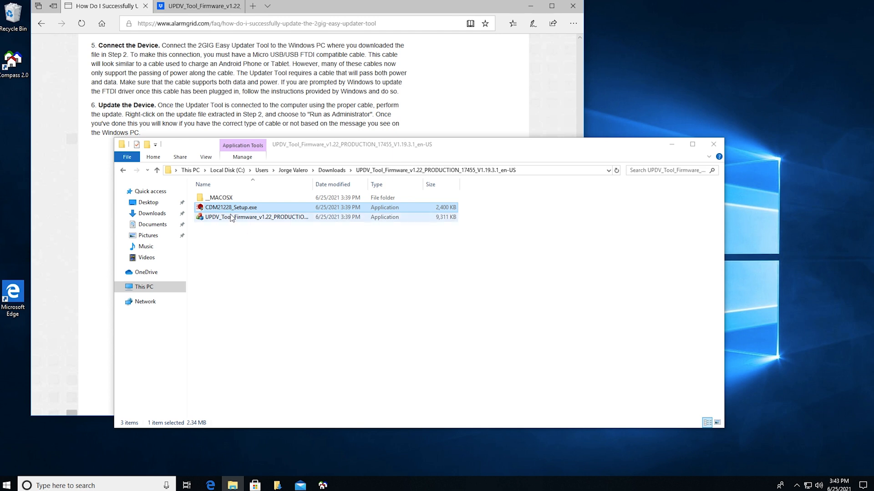
pyautogui.moveTo(230, 217)
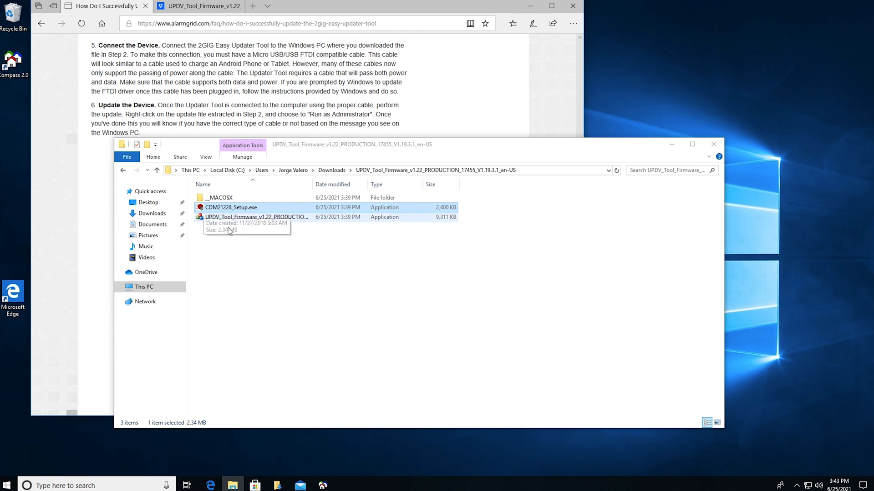
# Step: Select the UPDV_Tool_Firmware_v1.22 .exe file in the download folder
pyautogui.click(255, 216)
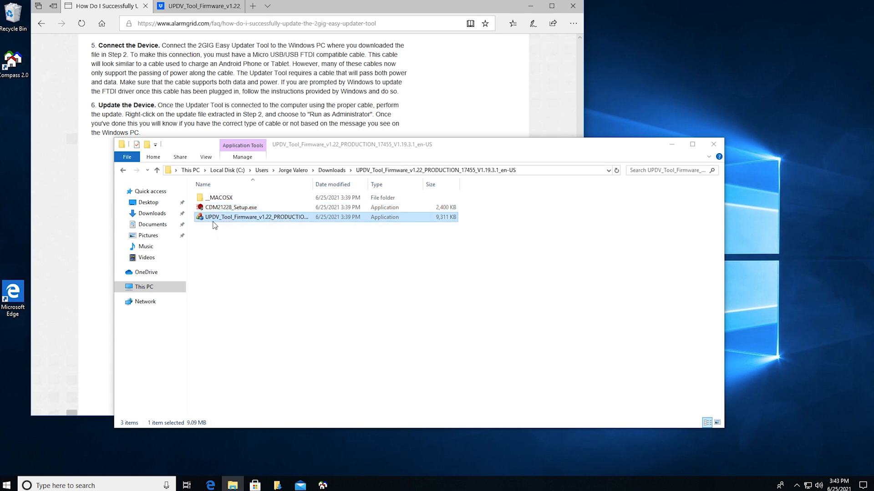
pyautogui.moveTo(249, 219)
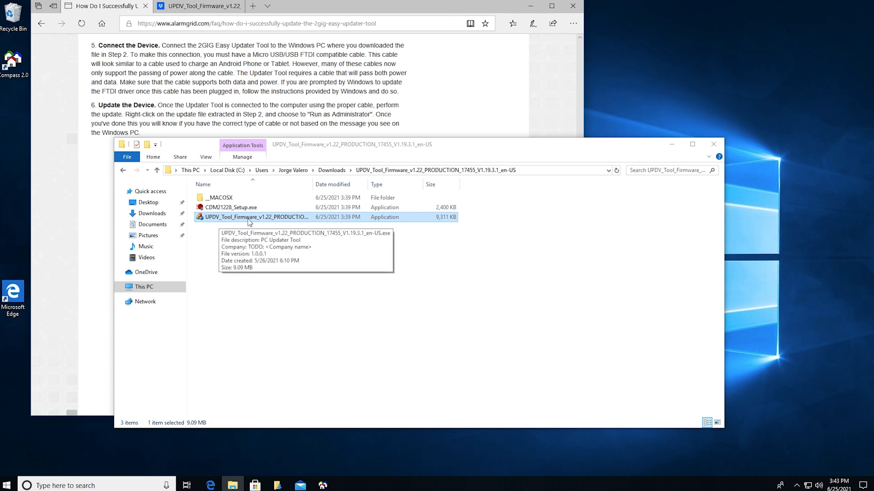
pyautogui.moveTo(271, 223)
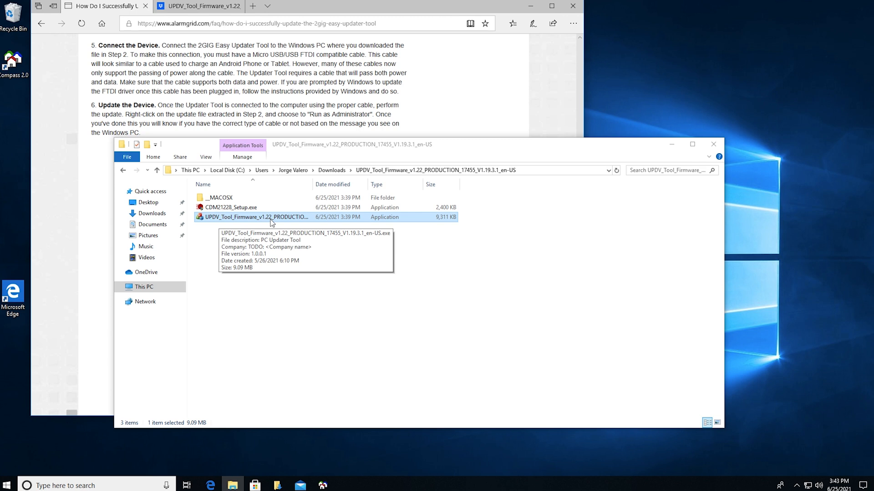
pyautogui.moveTo(258, 240)
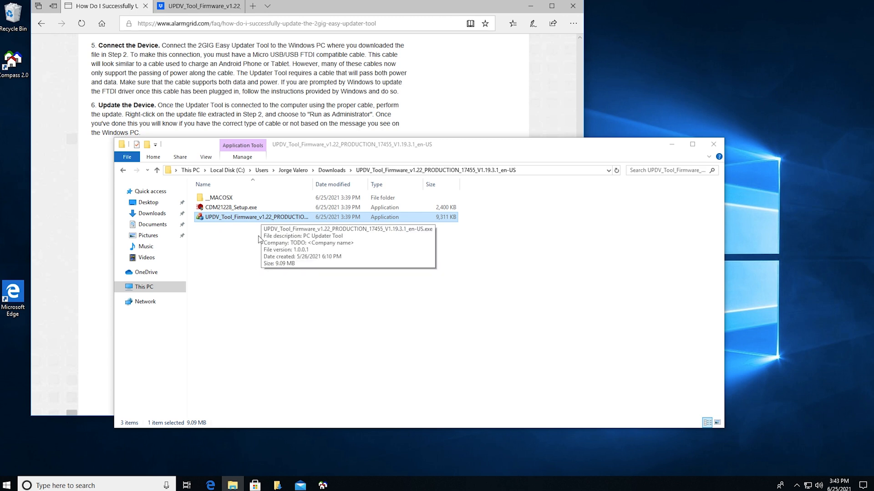
pyautogui.moveTo(265, 220)
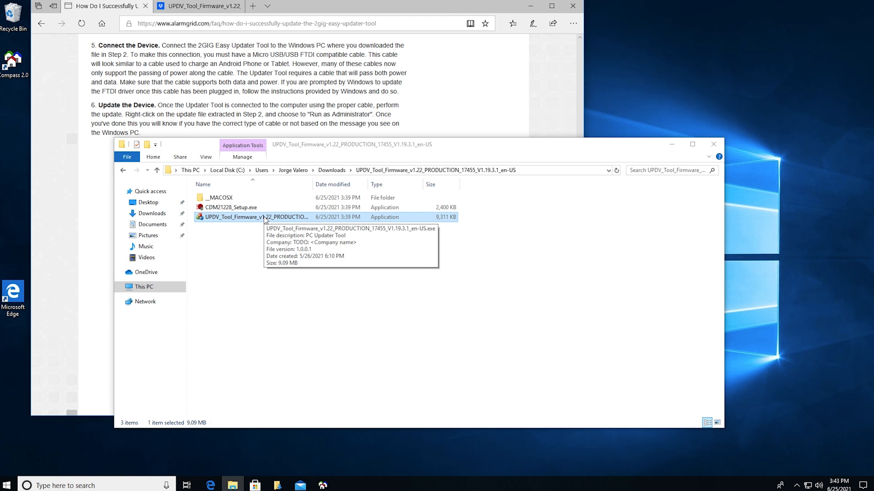
# Step: Run UPDV_Tool_Firmware_v1.22.exe as administrator to start the firmware update
pyautogui.rightClick(265, 217)
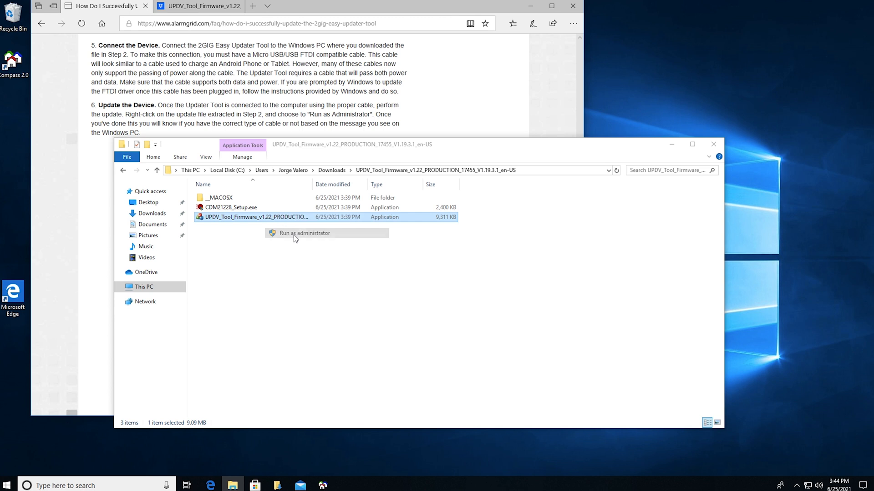
pyautogui.click(305, 233)
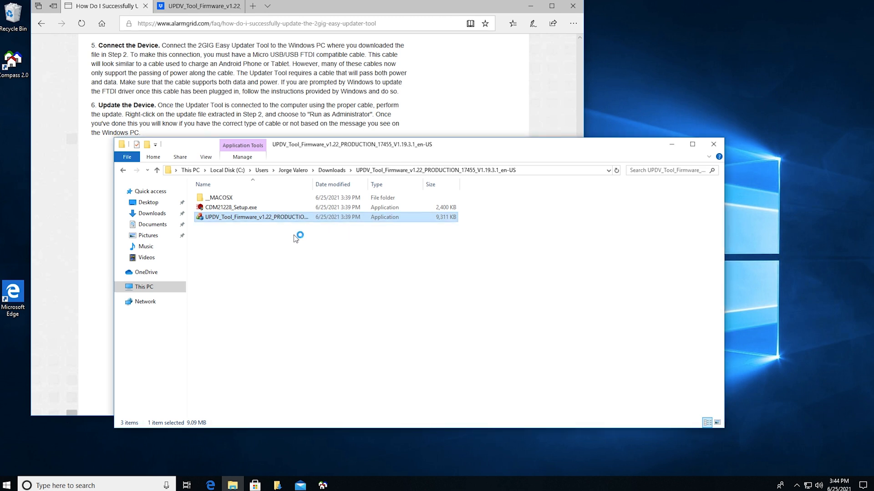
pyautogui.doubleClick(254, 216)
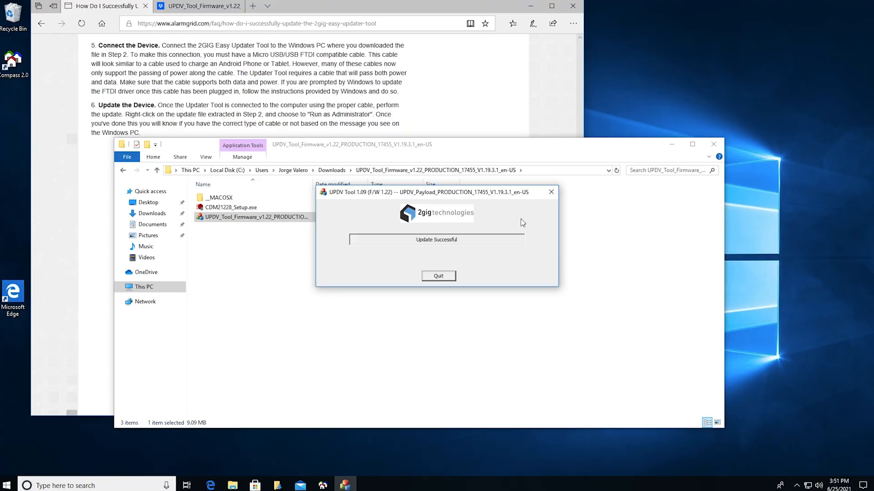
pyautogui.moveTo(508, 224)
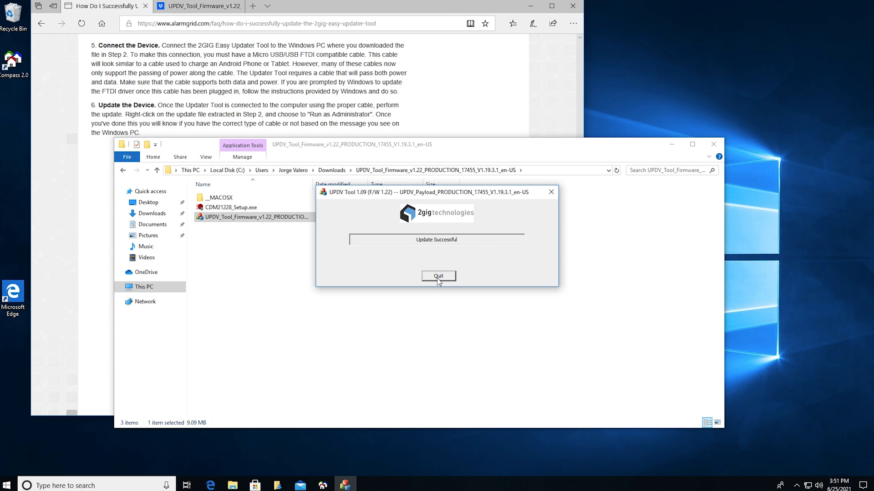
# Step: Quit the UPDV Tool once it shows Update Successful
pyautogui.click(438, 276)
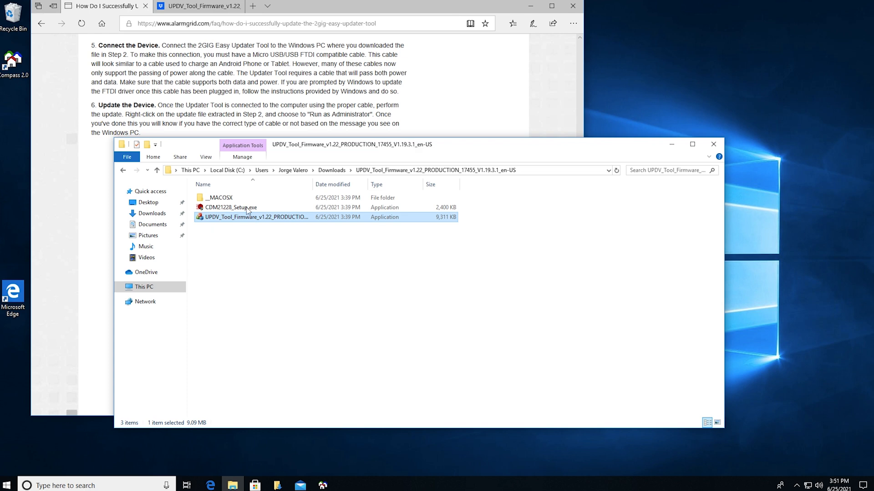